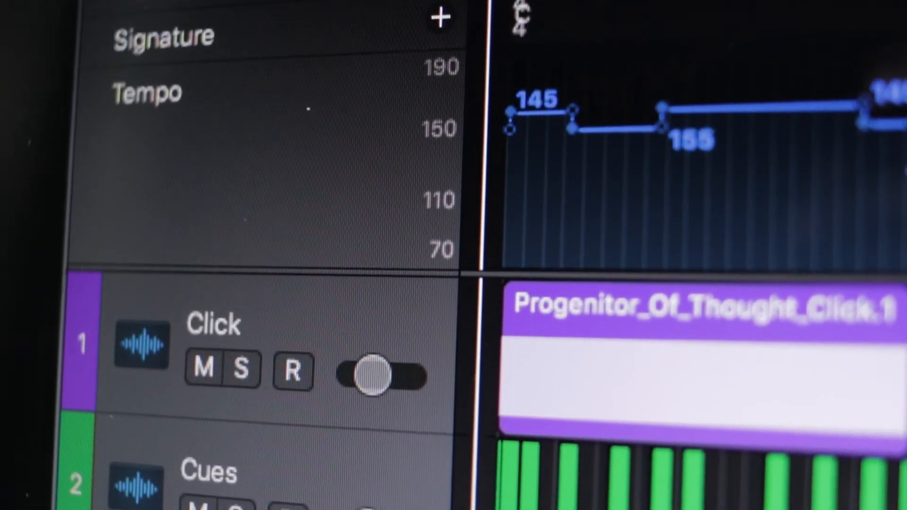
{"action": "scroll", "scroll_direction": "down", "scroll_amount": 3}
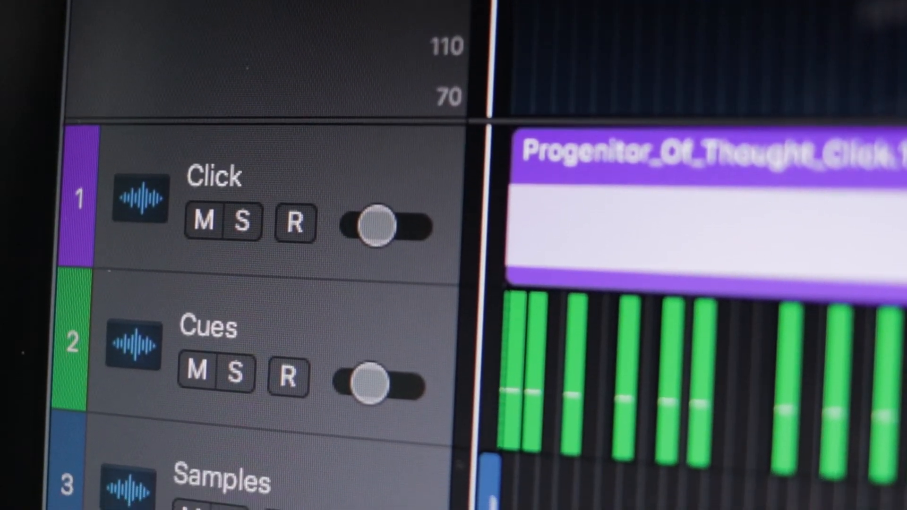
{"action": "scroll", "scroll_direction": "down", "scroll_amount": 3}
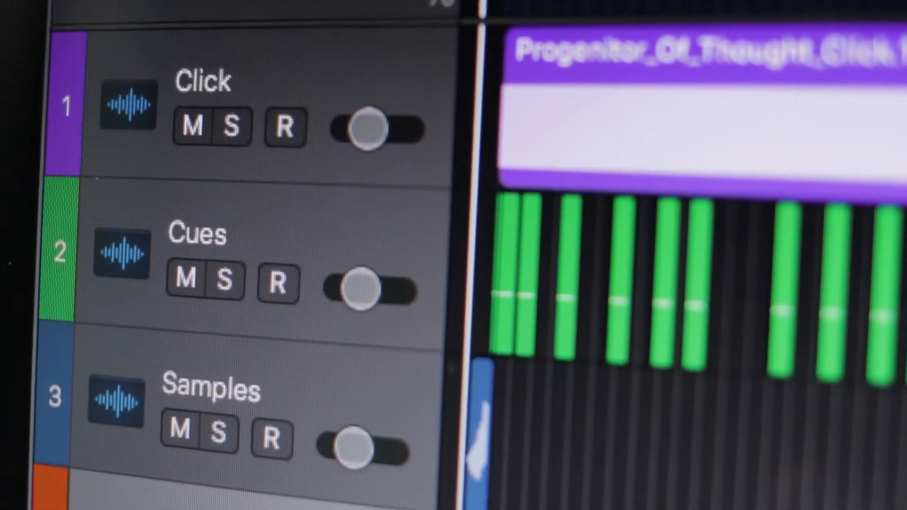